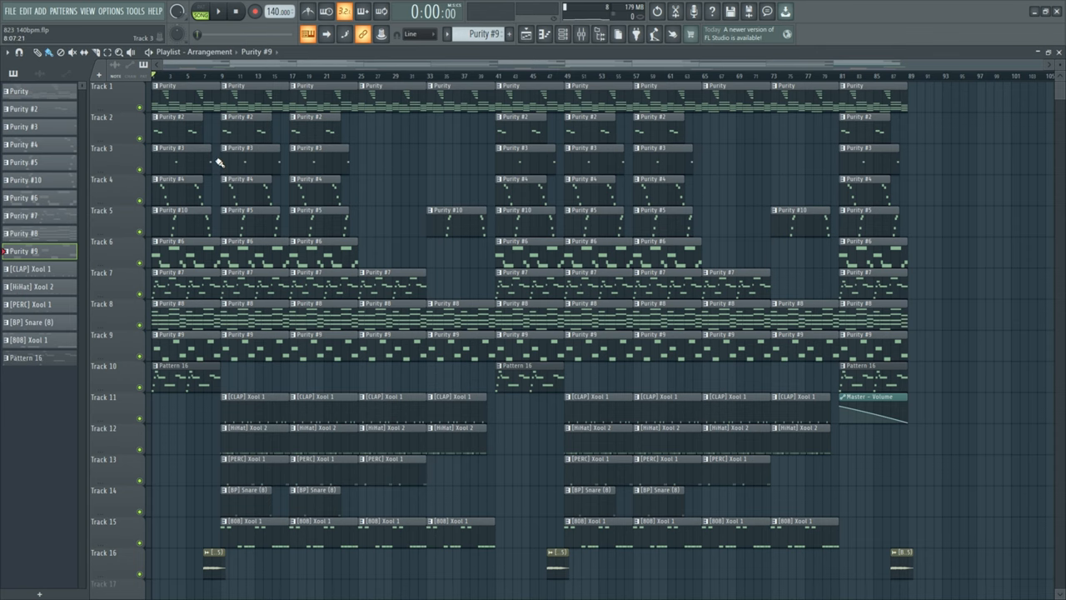
# Zoom and scroll the piano roll to frame the Purity chord notes
pyautogui.scroll(-3)
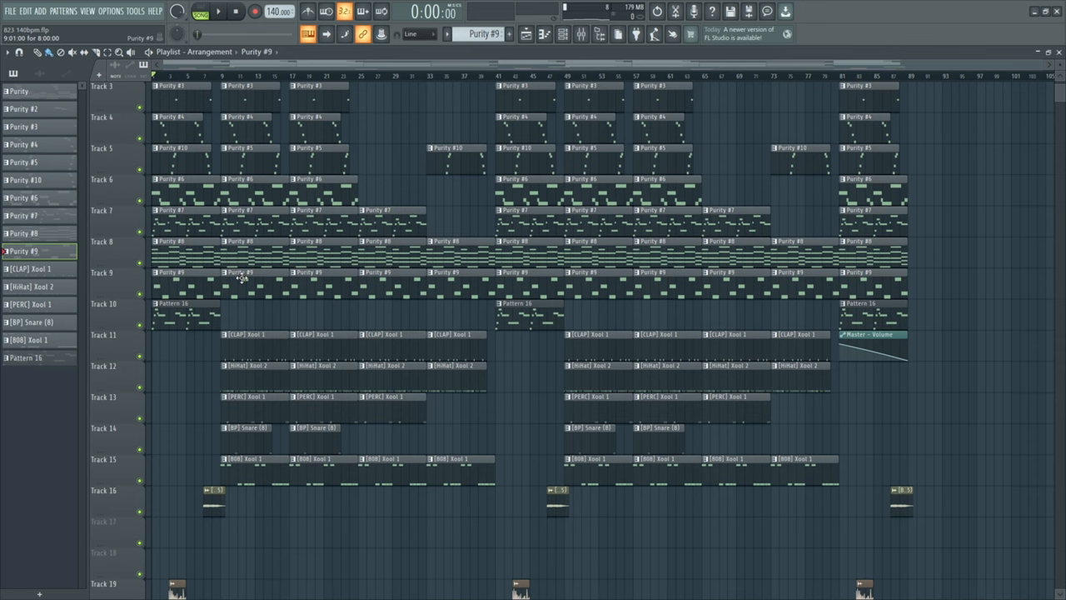
pyautogui.scroll(3)
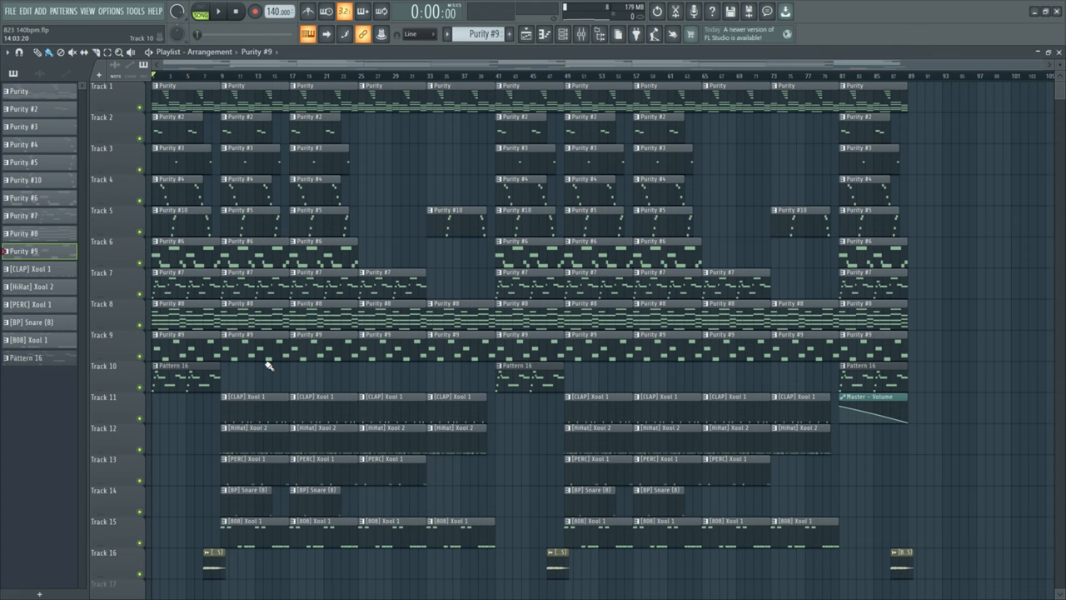
pyautogui.moveTo(253, 317)
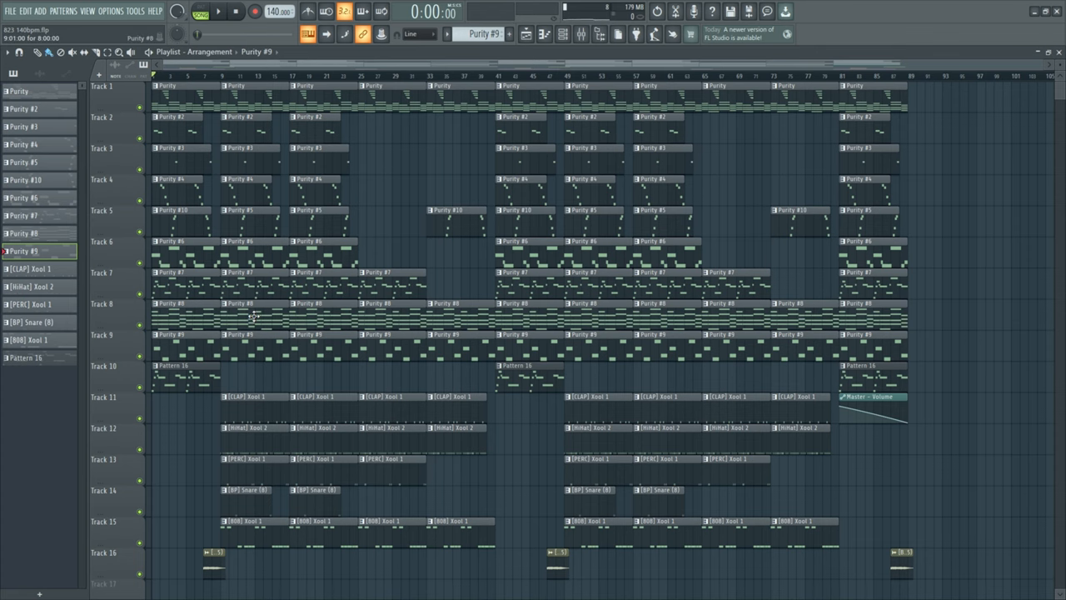
pyautogui.scroll(3)
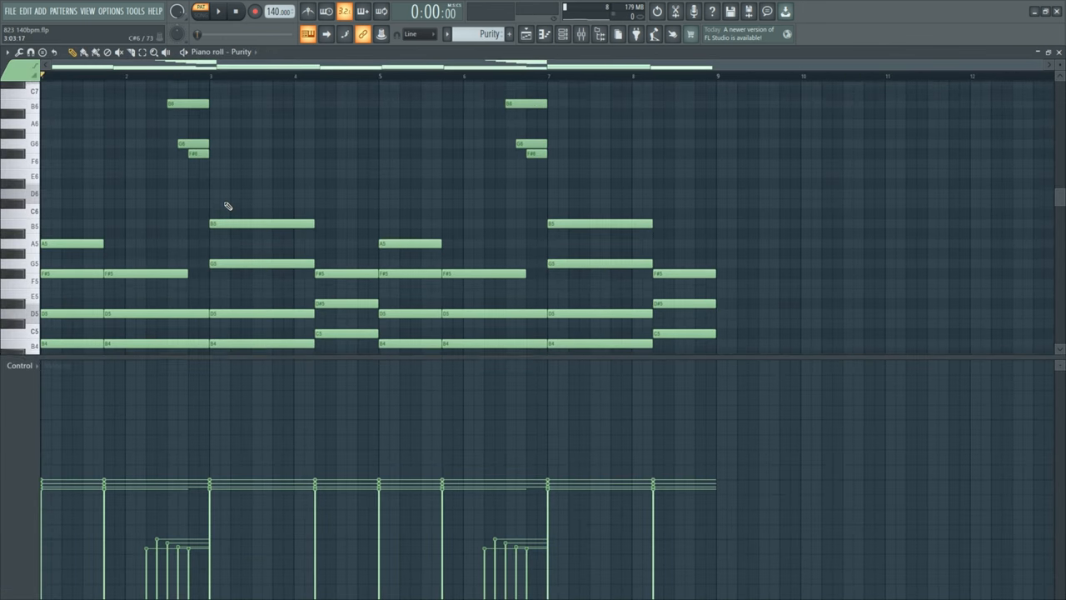
pyautogui.scroll(-3)
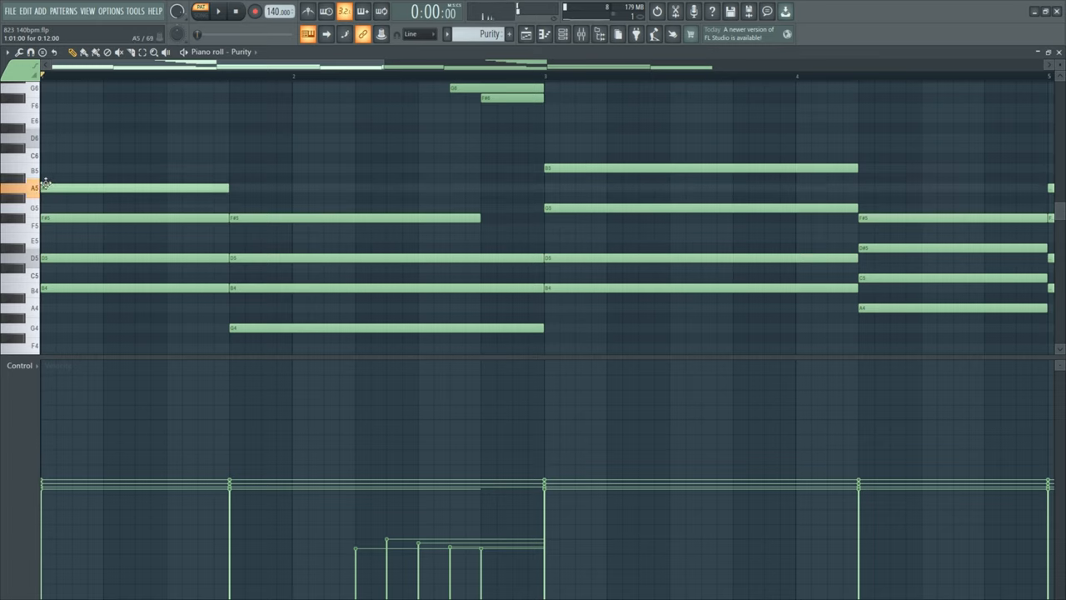
# Select chord notes, clear the selection, and edit one chord note
pyautogui.click(82, 273)
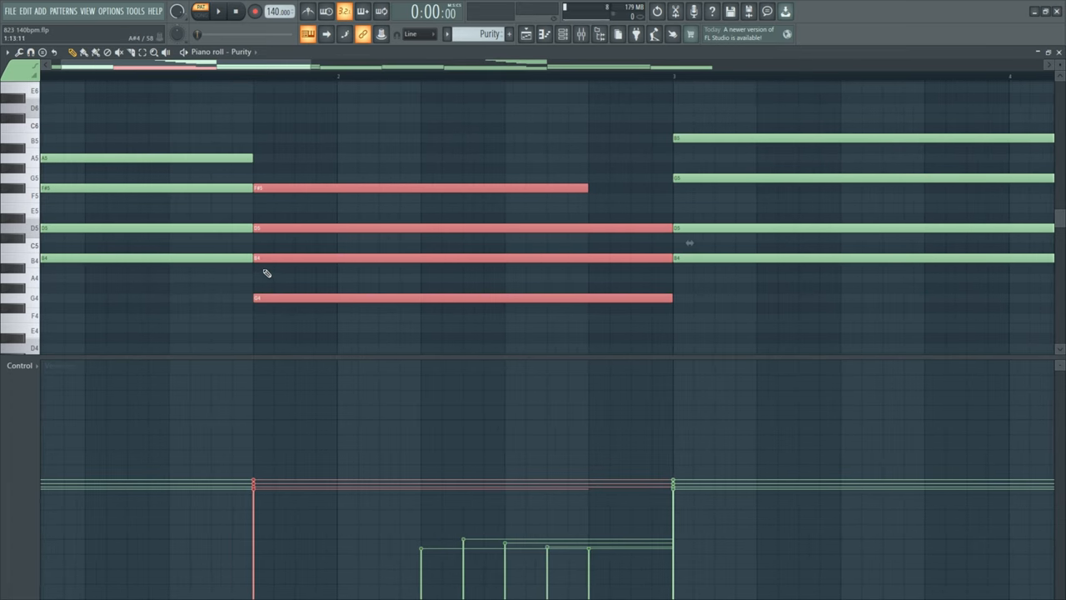
pyautogui.click(267, 275)
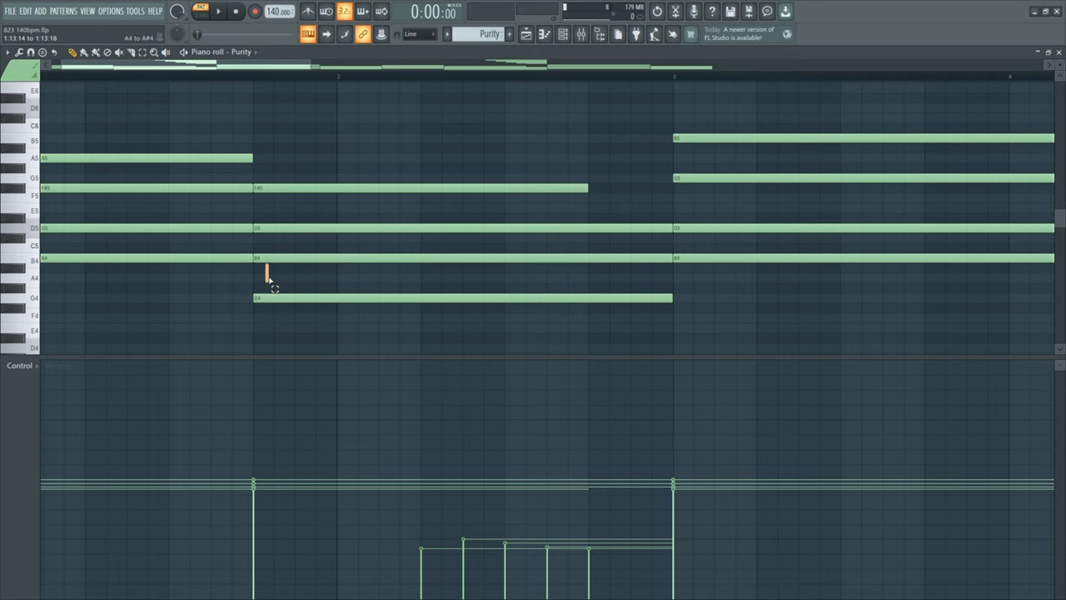
pyautogui.click(266, 257)
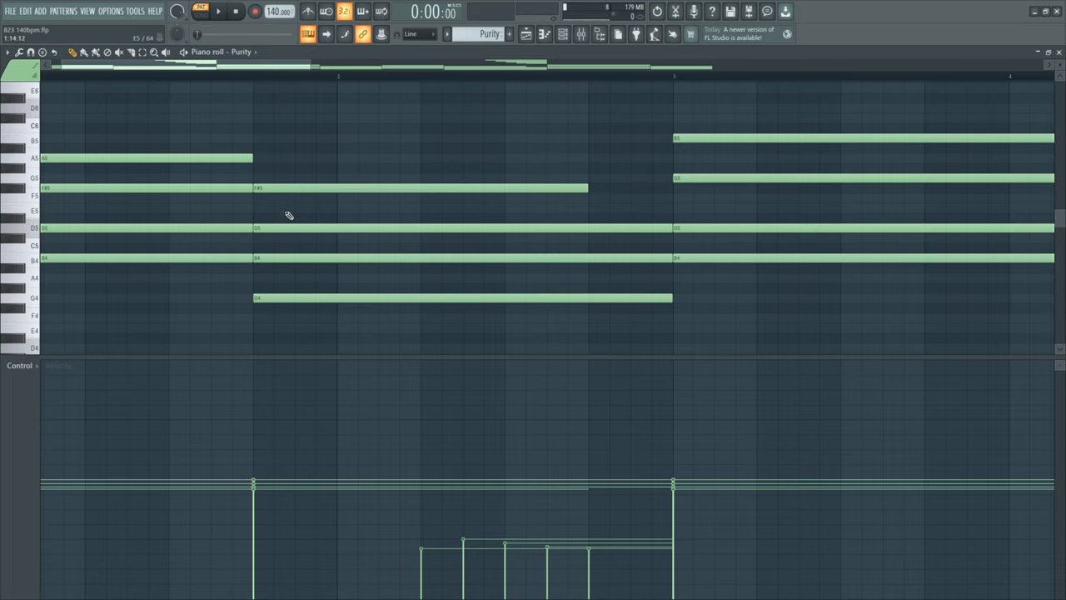
pyautogui.scroll(3)
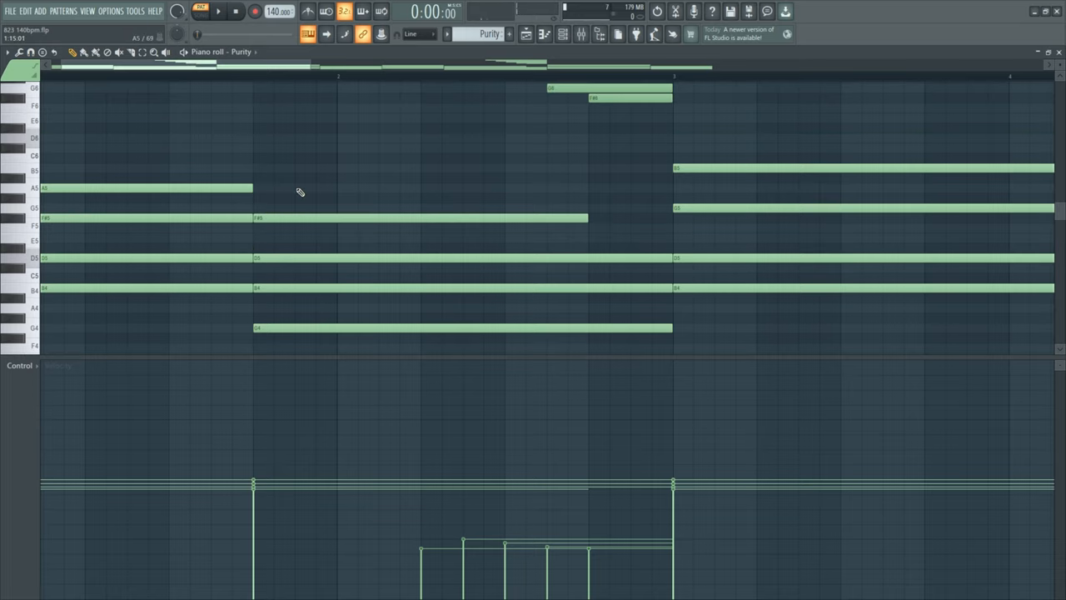
pyautogui.click(263, 203)
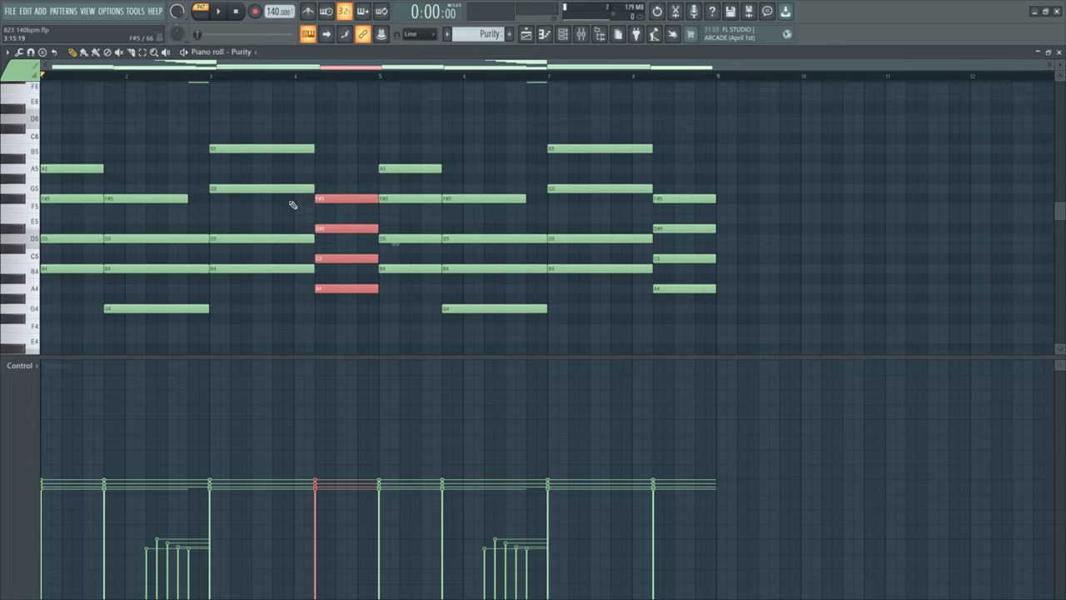
pyautogui.click(219, 10)
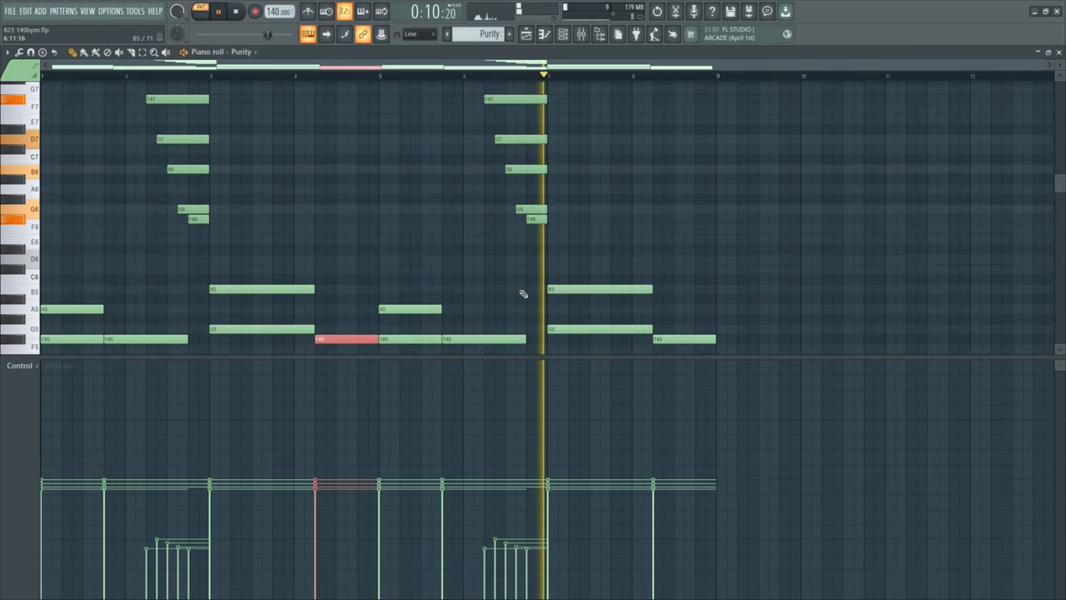
pyautogui.click(237, 10)
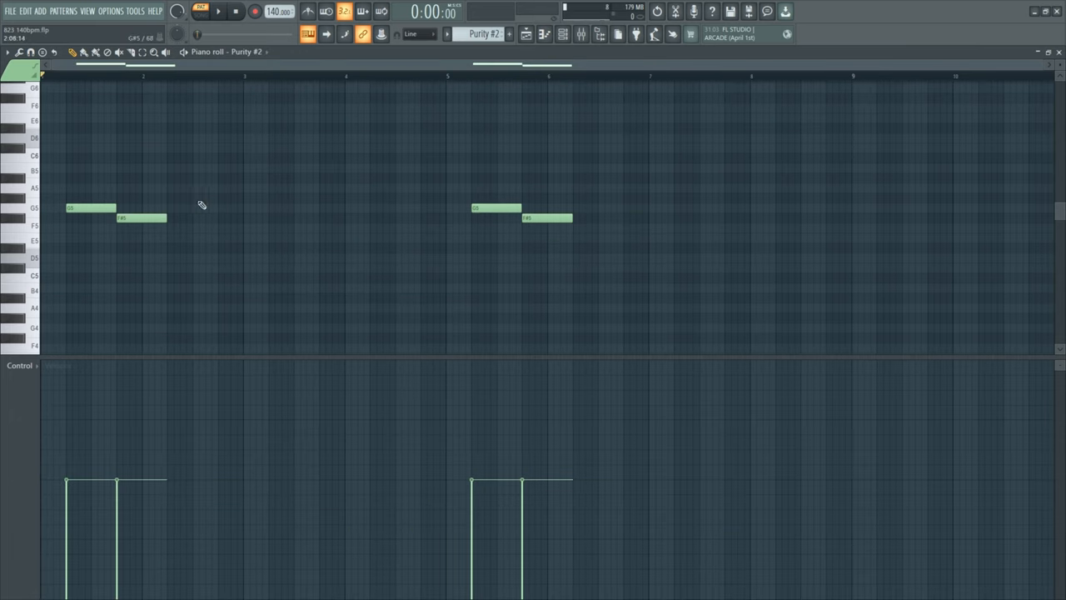
# Play back the Purity #2 pattern and switch the pattern selector onward
pyautogui.click(218, 10)
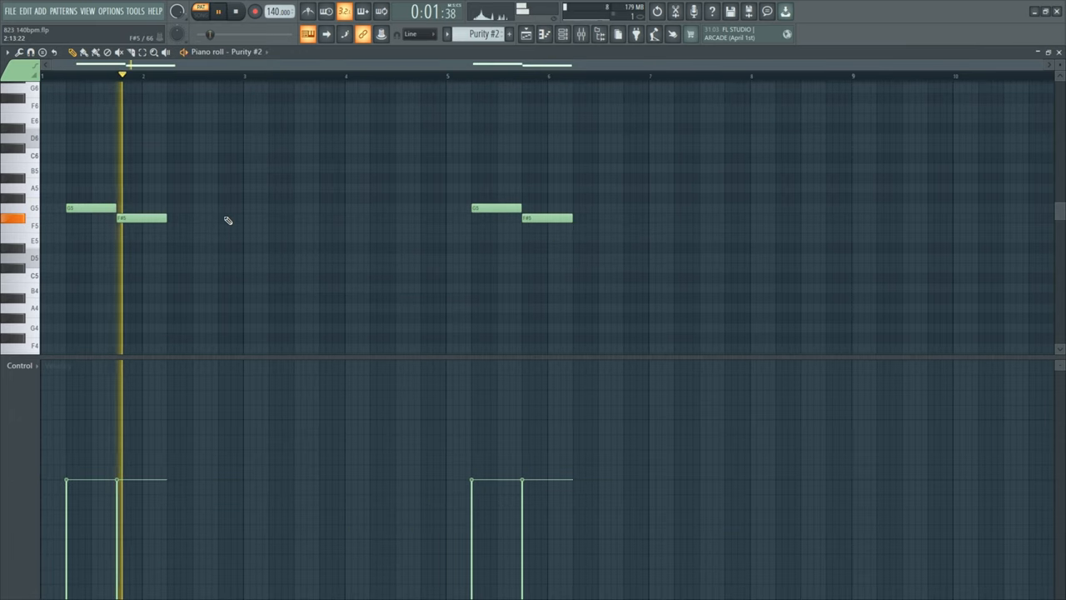
pyautogui.click(237, 10)
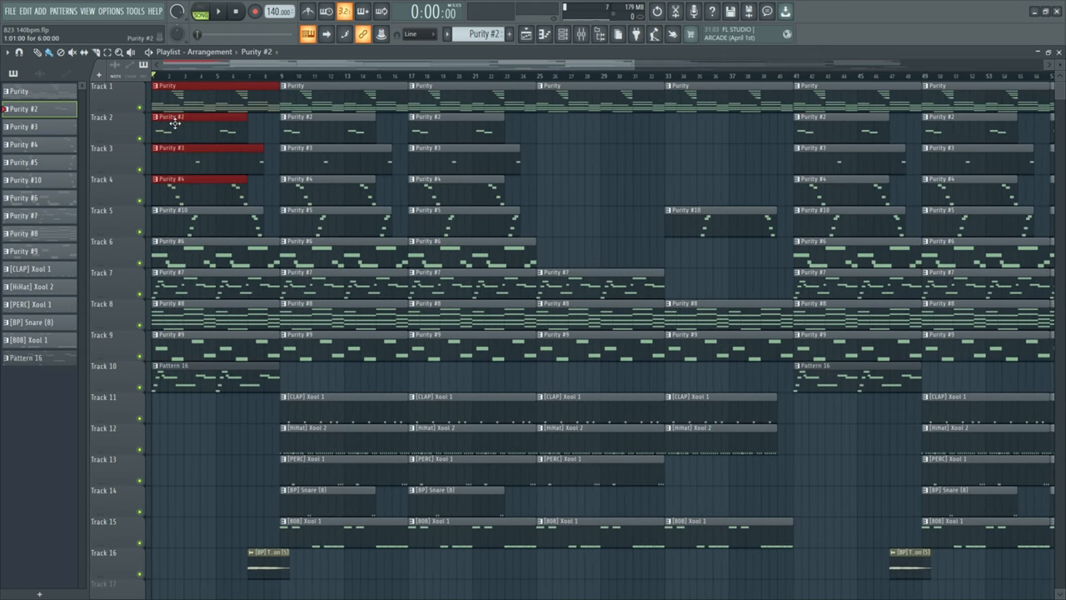
# Marquee-select the opening Purity clips on playlist tracks 2 to 5
pyautogui.moveTo(175, 114); pyautogui.dragTo(436, 237)
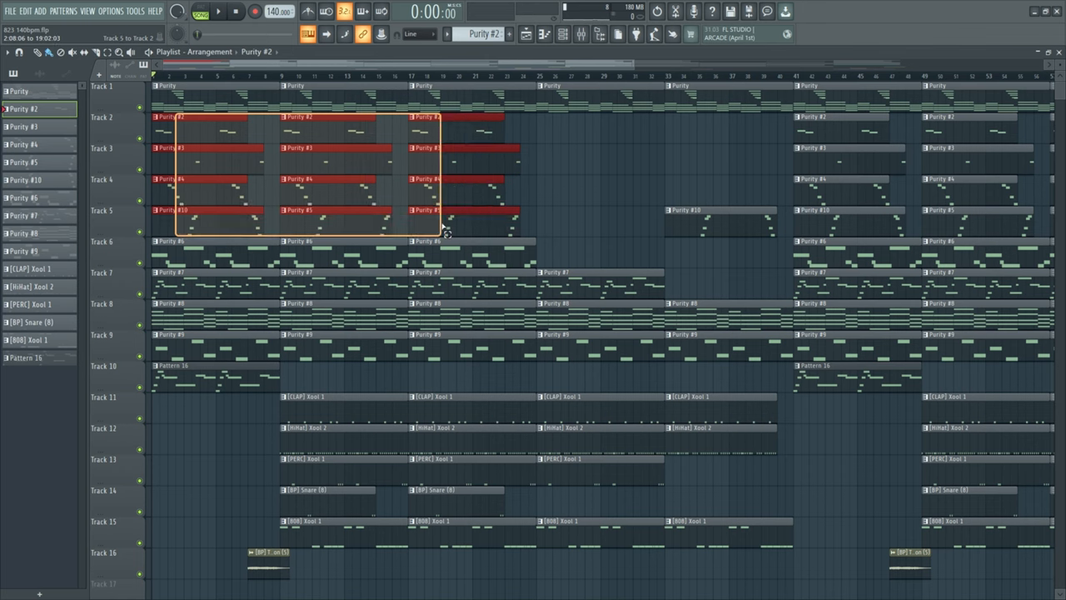
pyautogui.click(267, 204)
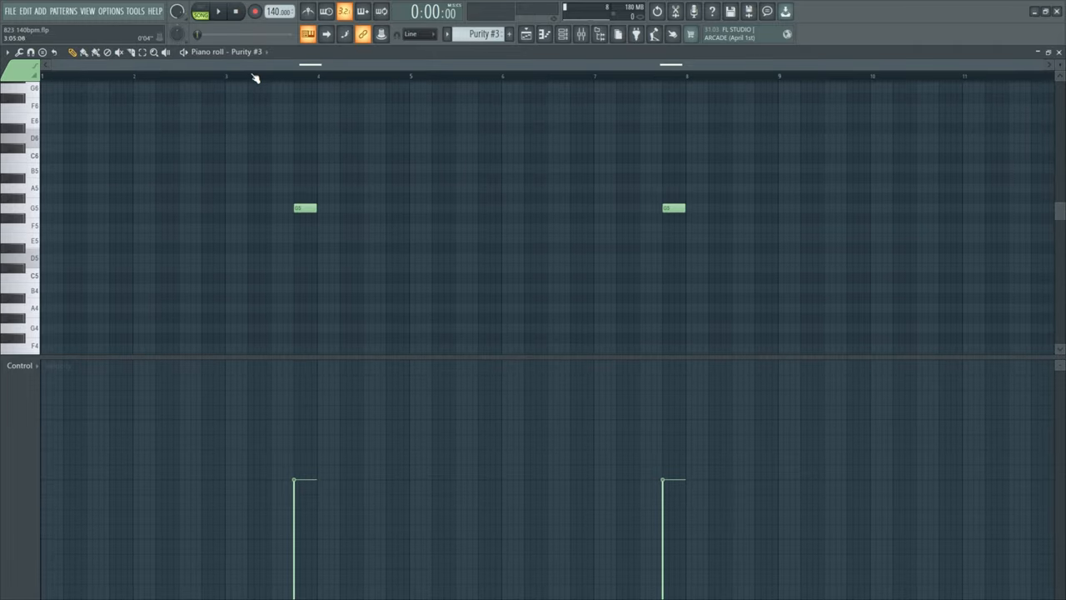
# Step through Purity #3, #4 and #5 in the piano roll, playing each
pyautogui.click(216, 10)
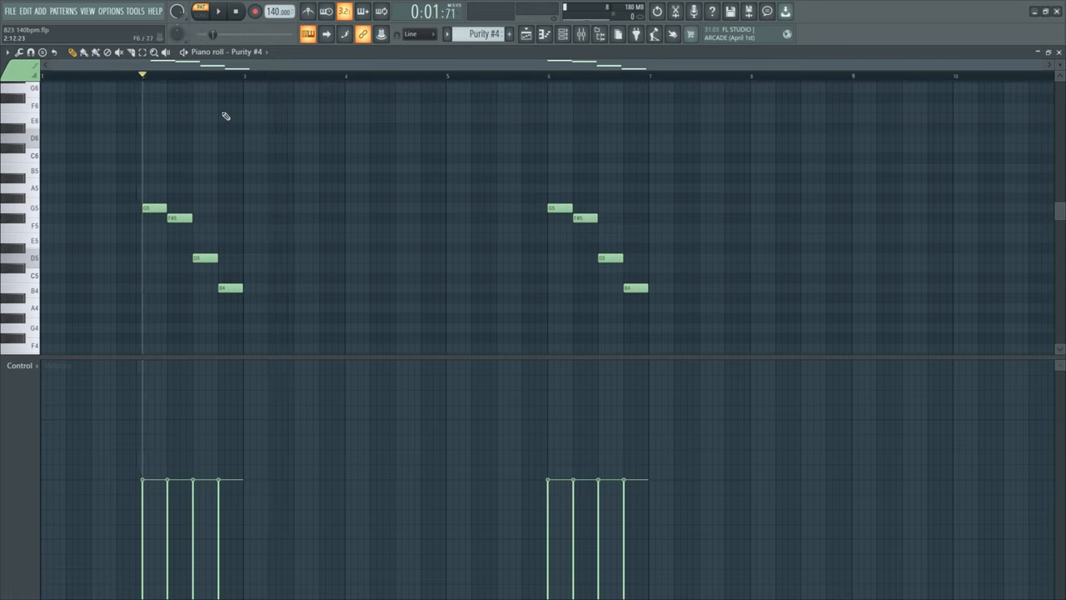
pyautogui.click(218, 10)
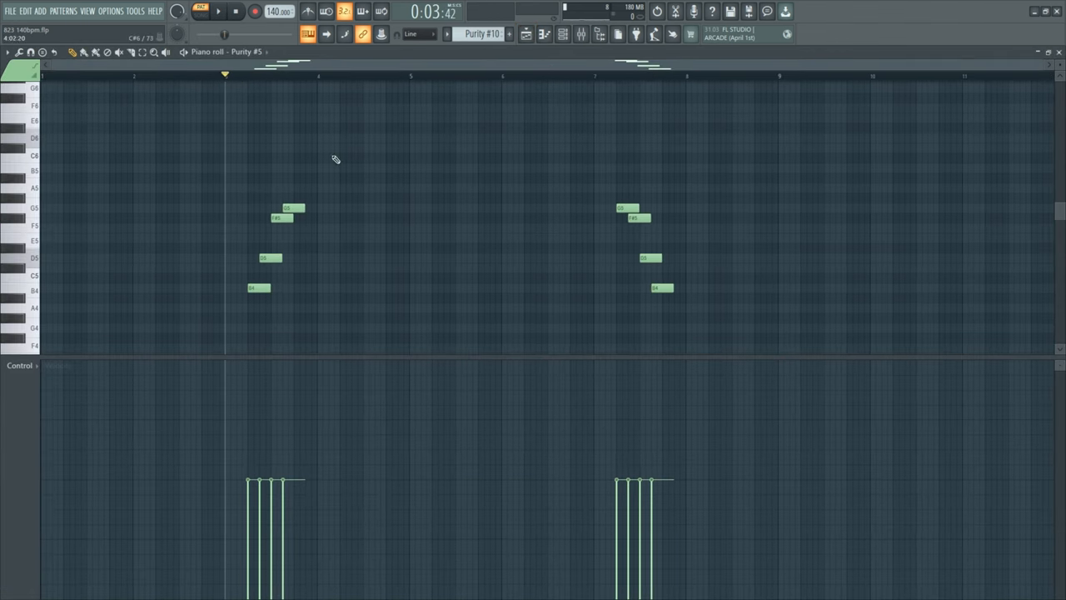
pyautogui.click(218, 10)
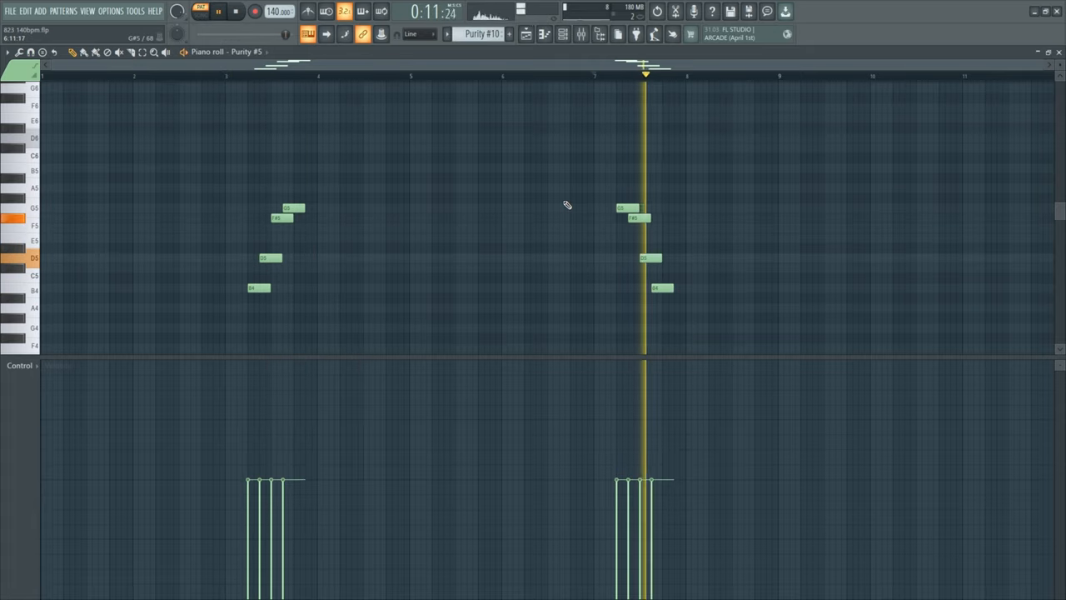
pyautogui.click(218, 10)
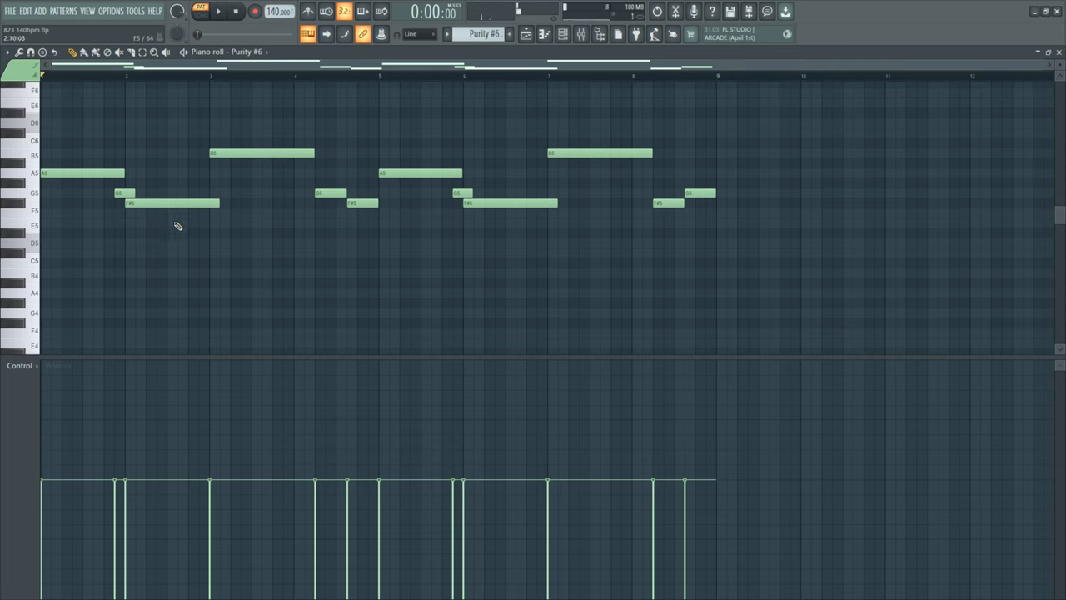
# Play through Purity #7, then switch the pattern selector to Purity #8's chords
pyautogui.click(218, 10)
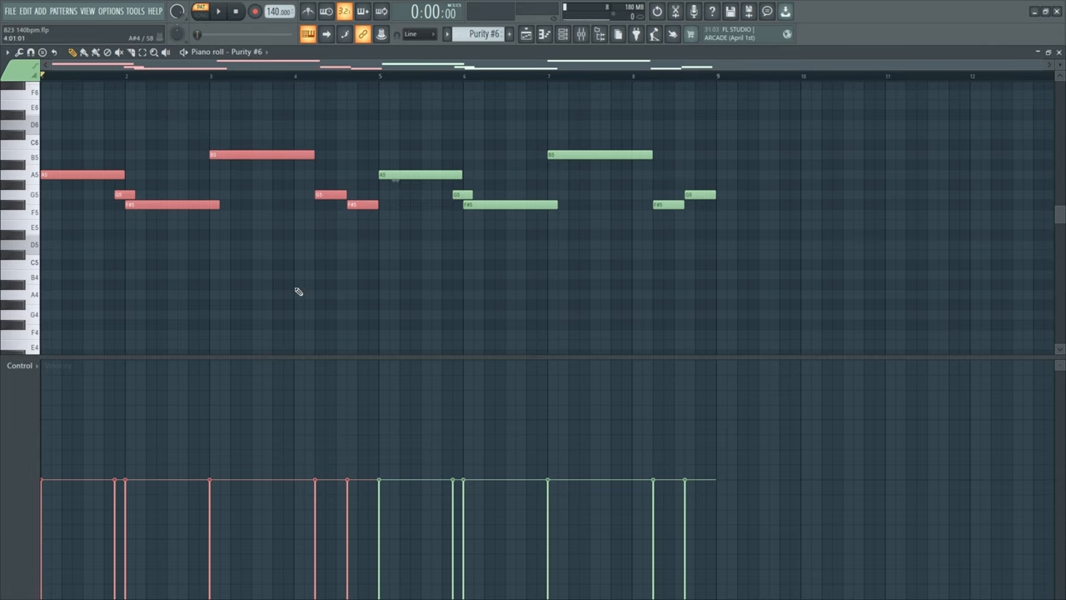
pyautogui.click(527, 33)
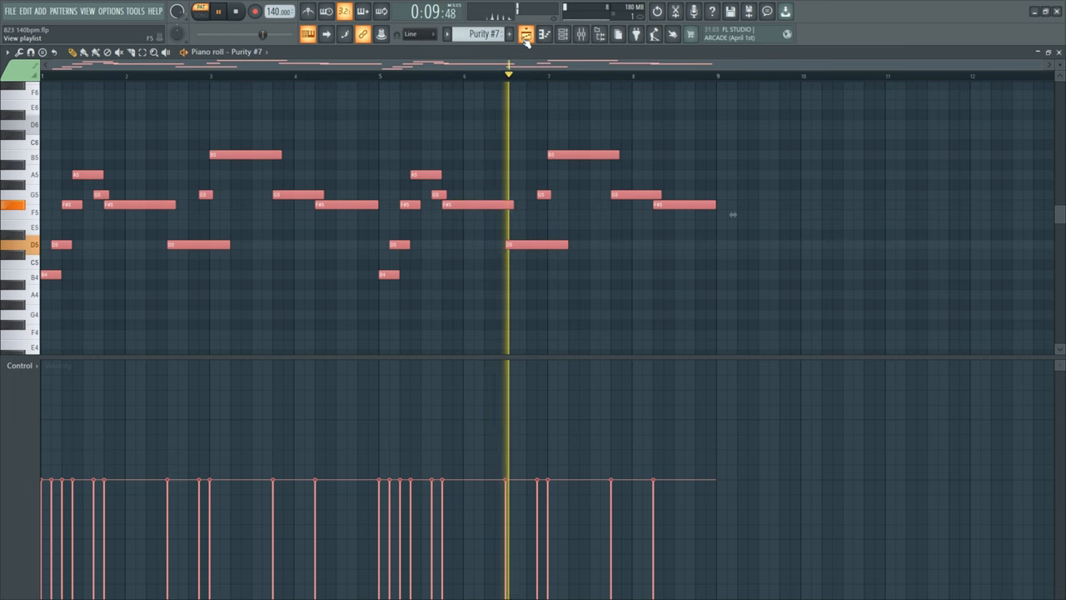
pyautogui.click(235, 10)
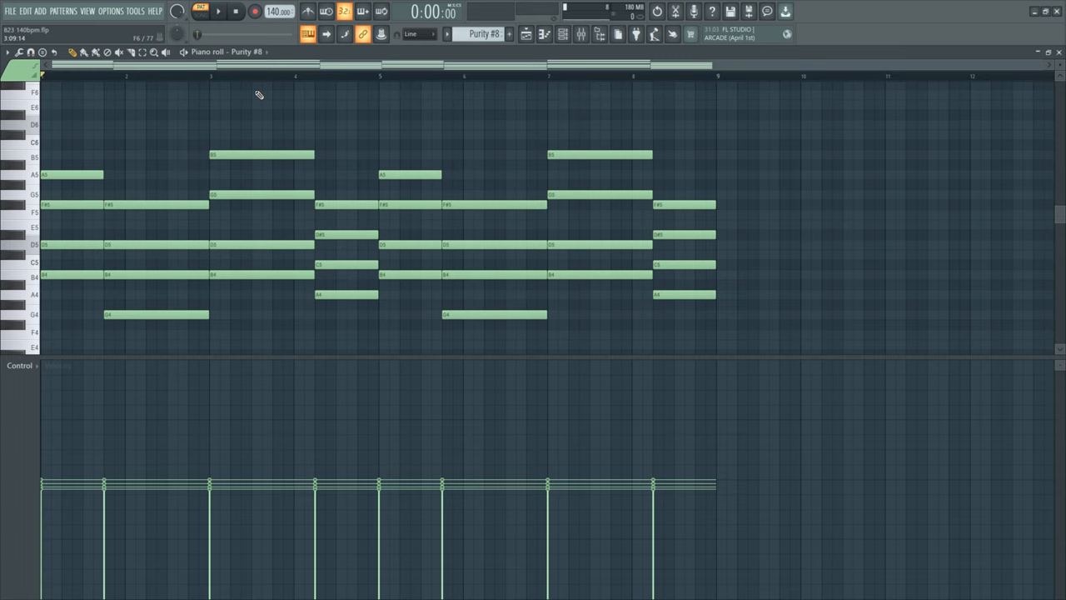
# Switch the pattern selector to Purity #9's sparse single-note melody
pyautogui.click(218, 10)
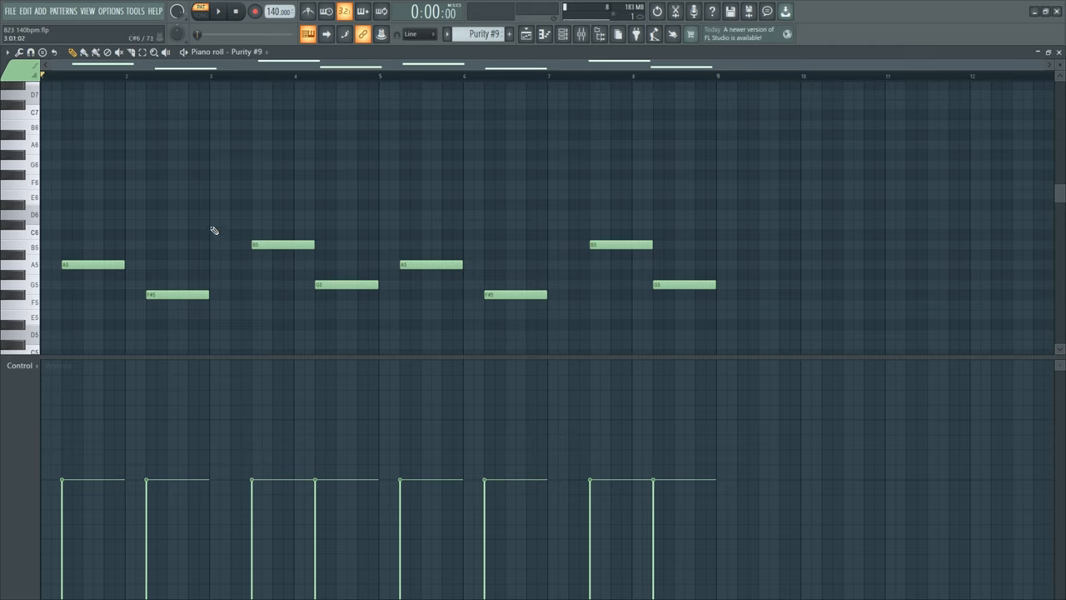
# Select and play the Purity #9 melody, then switch to Pattern 16
pyautogui.click(93, 263)
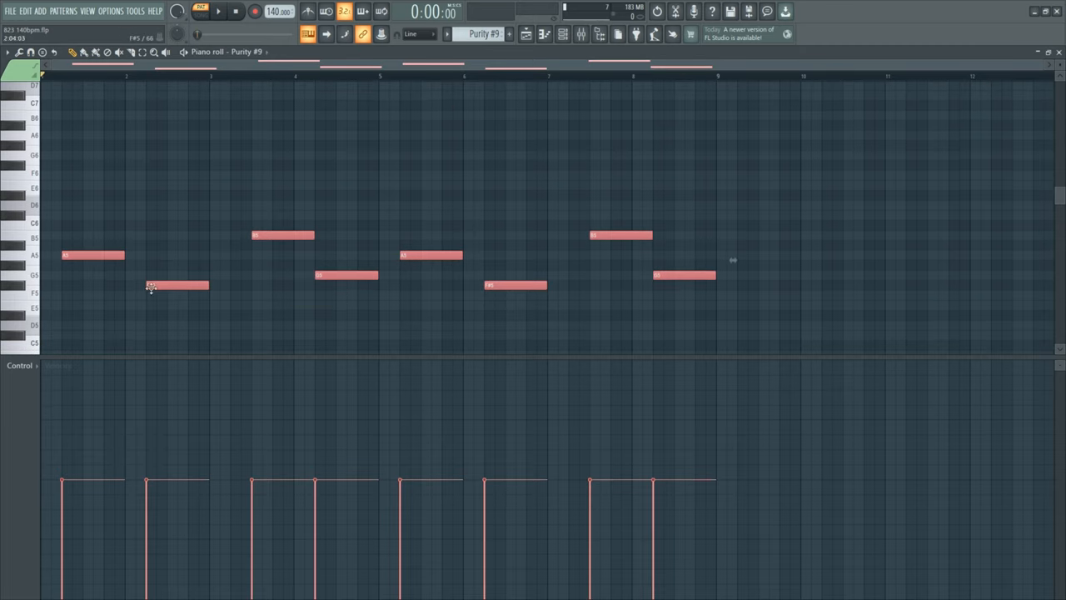
pyautogui.click(216, 10)
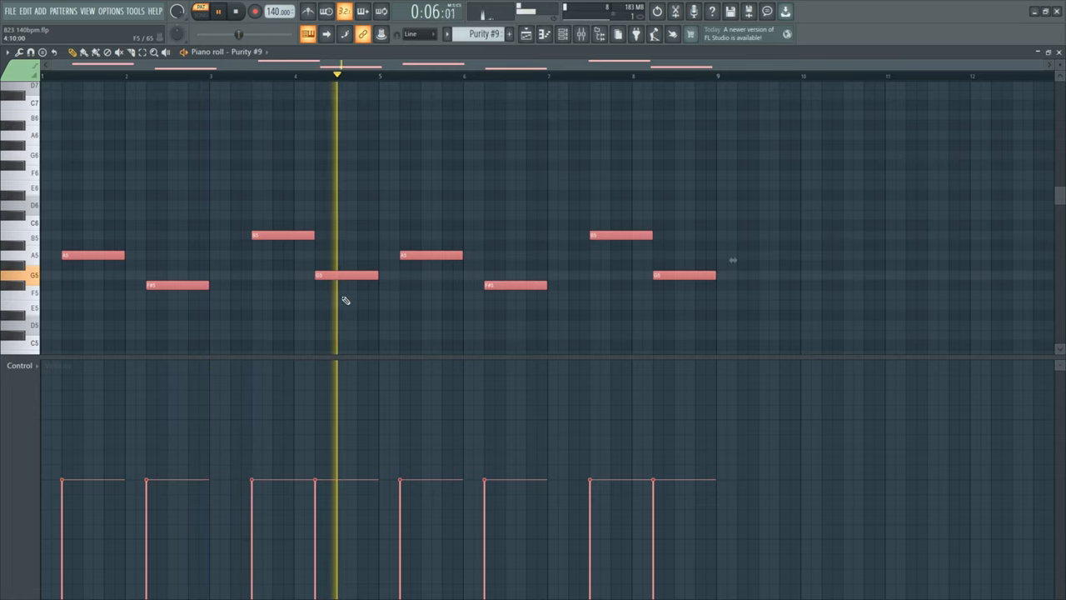
pyautogui.click(237, 10)
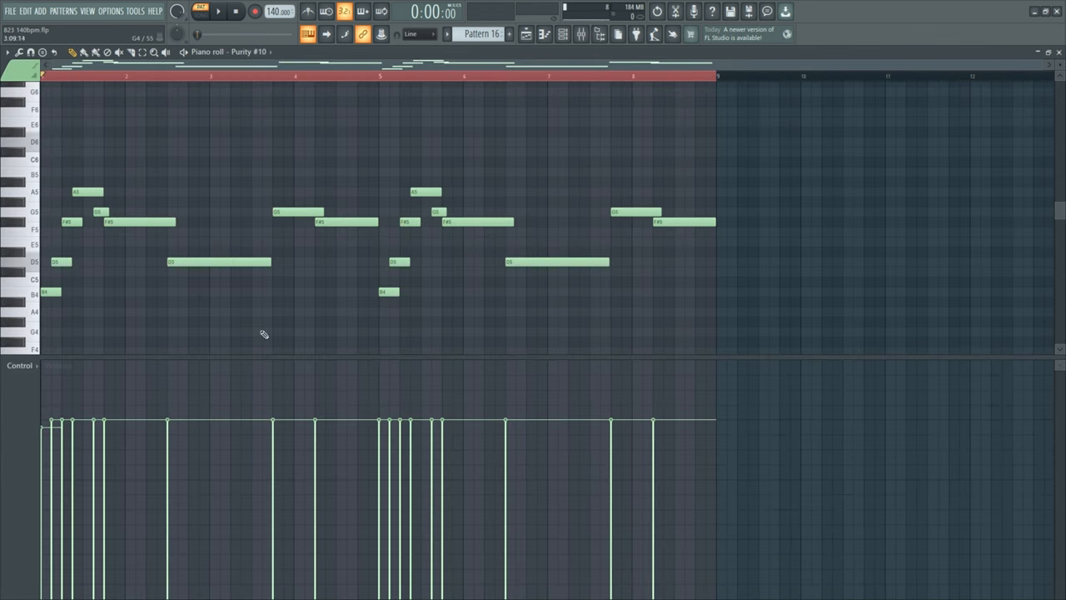
# Show the playlist arrangement with Pattern 16 clips along track 10
pyautogui.click(218, 10)
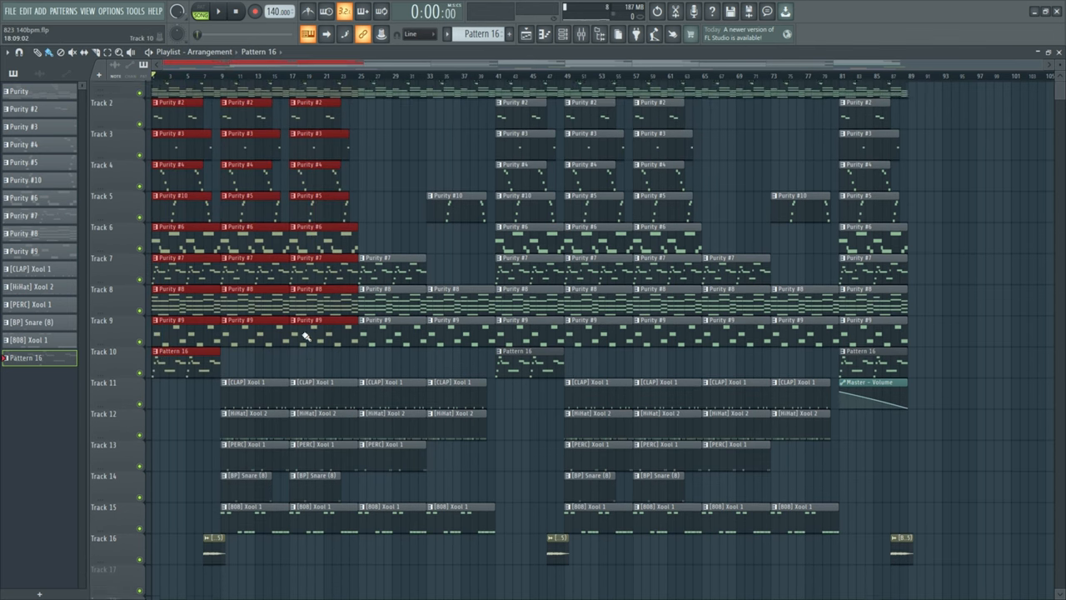
# Bring up the mixer with the clap insert's Fruity parametric EQ 2 slot visible
pyautogui.scroll(3)
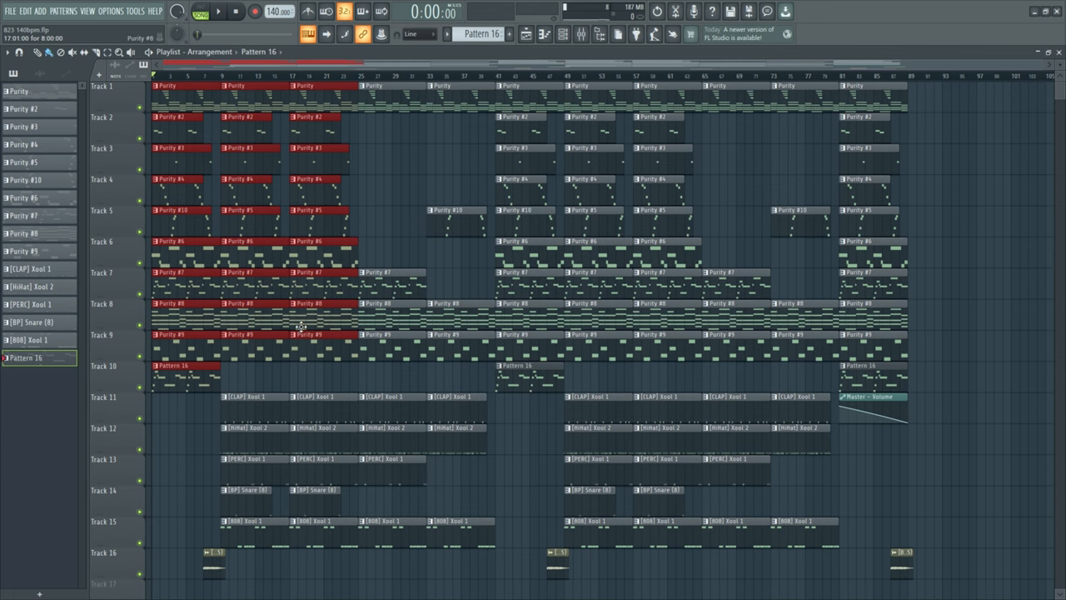
pyautogui.moveTo(153, 86); pyautogui.dragTo(314, 391)
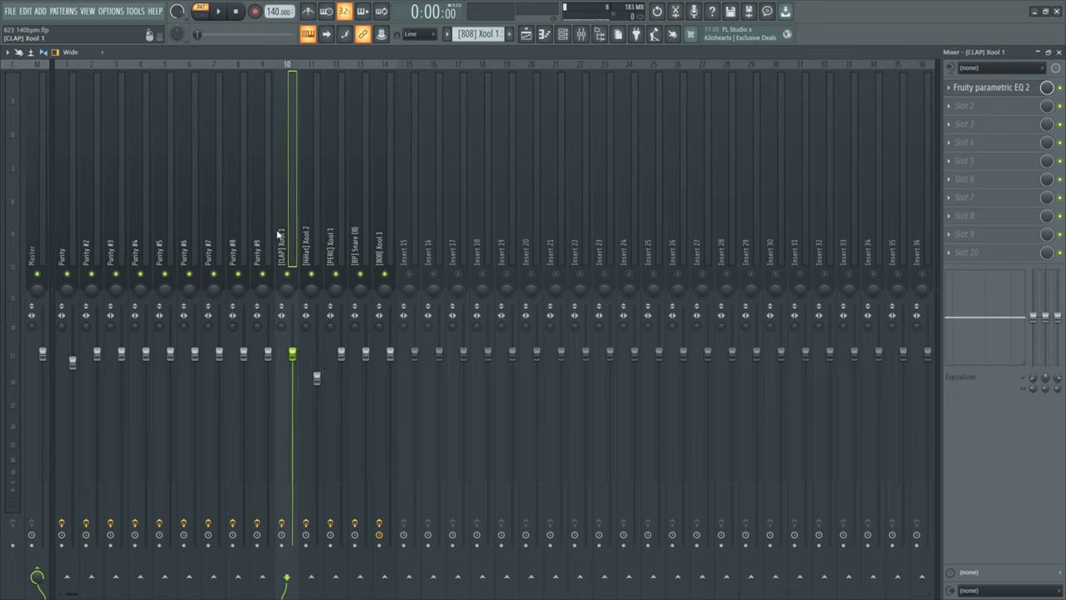
# Inspect the Purity #3 and clap inserts and view the 808 track's Parametric EQ 2
pyautogui.click(163, 250)
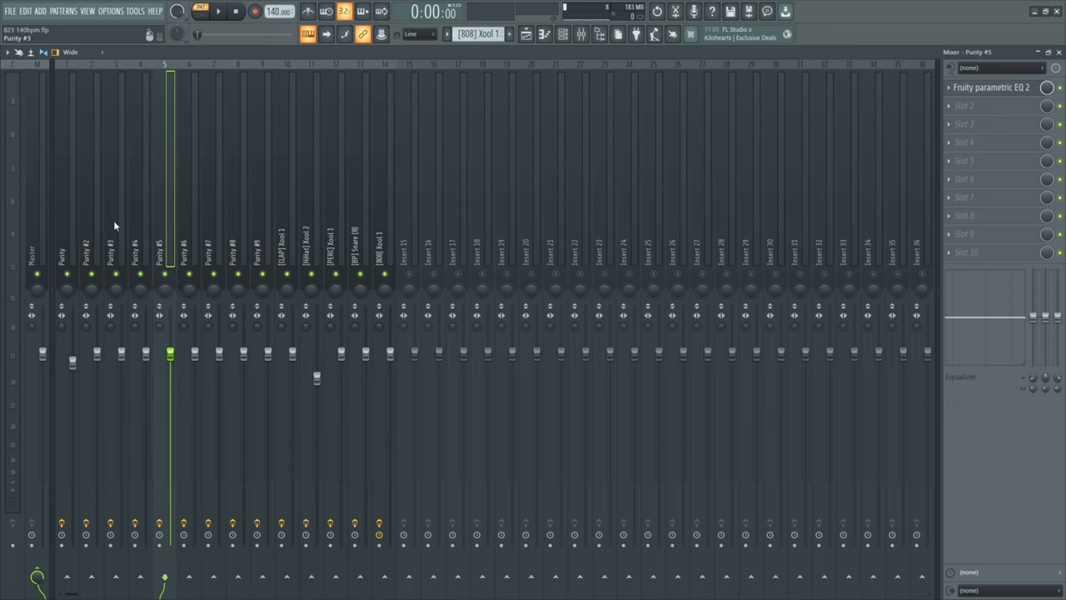
pyautogui.click(67, 250)
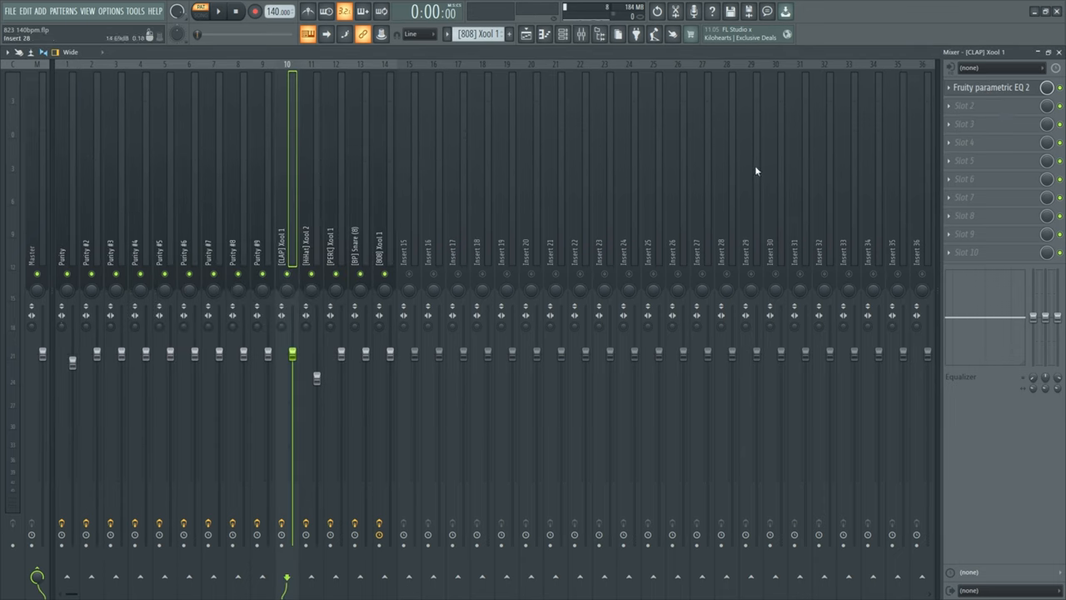
pyautogui.click(360, 250)
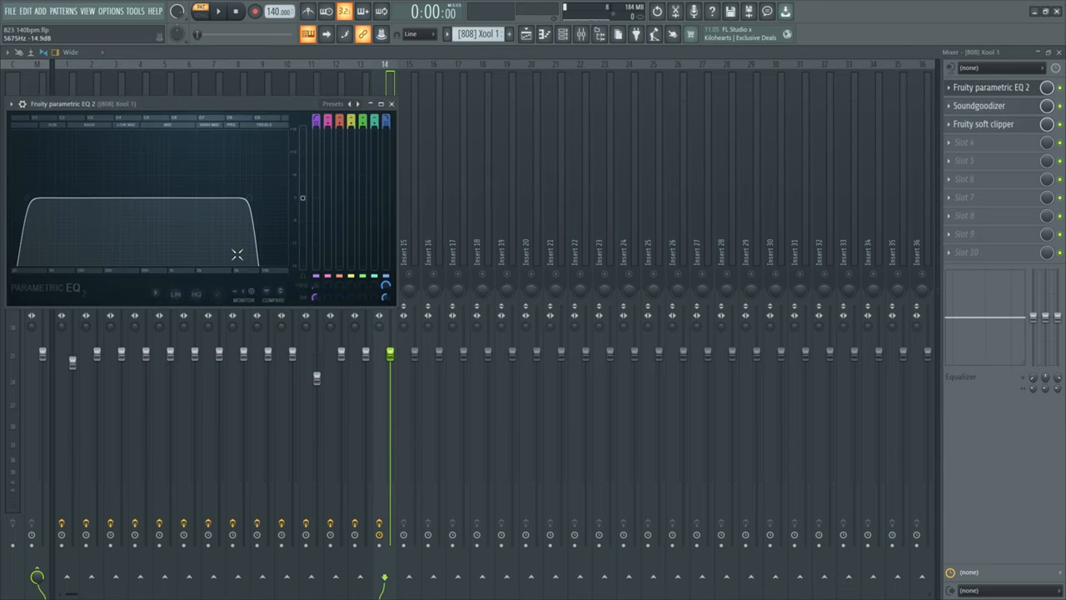
pyautogui.click(392, 104)
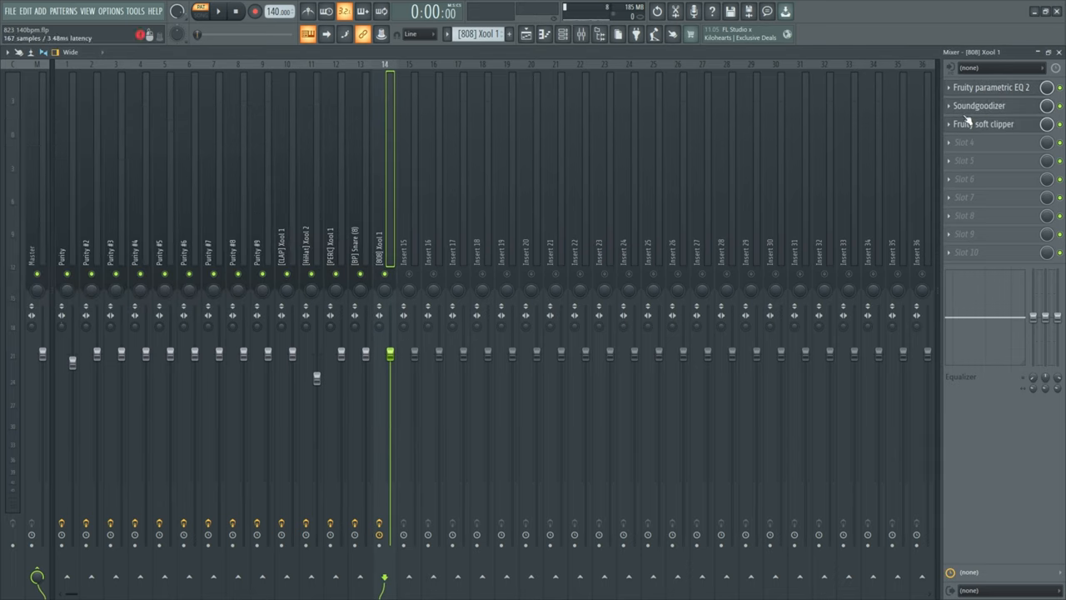
# Show the 808 Kool 1 bass notes in the piano roll from the channel rack
pyautogui.click(984, 123)
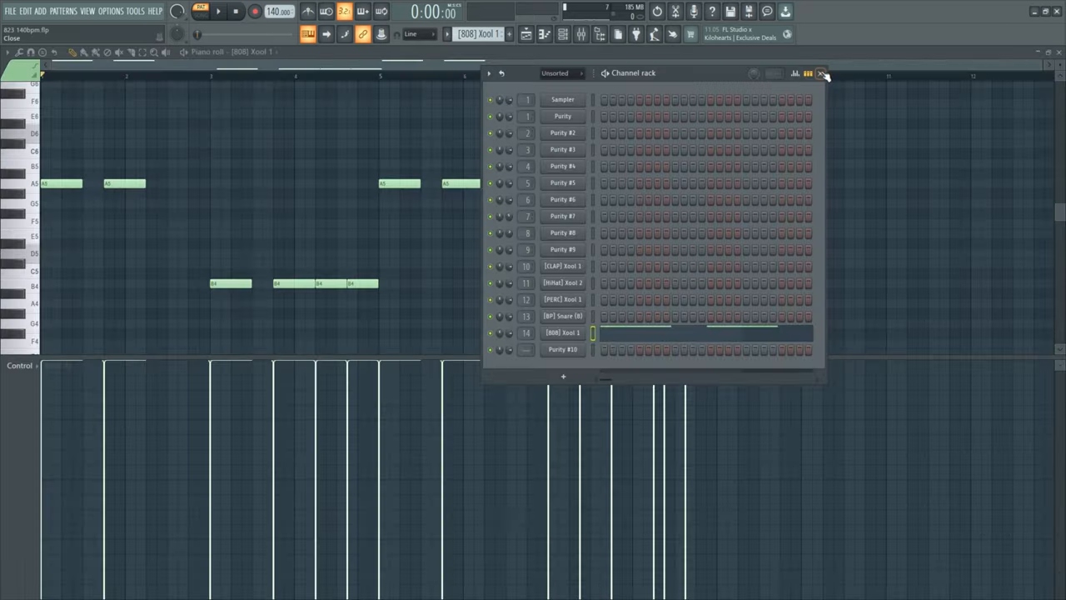
# Return to the playlist and scroll to the 808, vocal chop and effect tracks
pyautogui.click(823, 73)
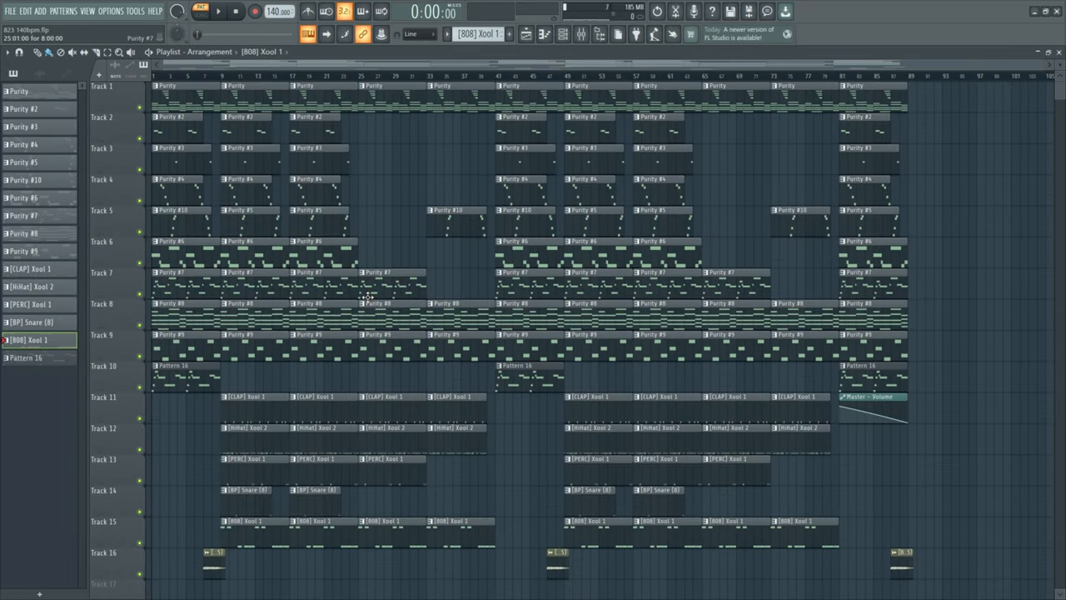
pyautogui.scroll(-3)
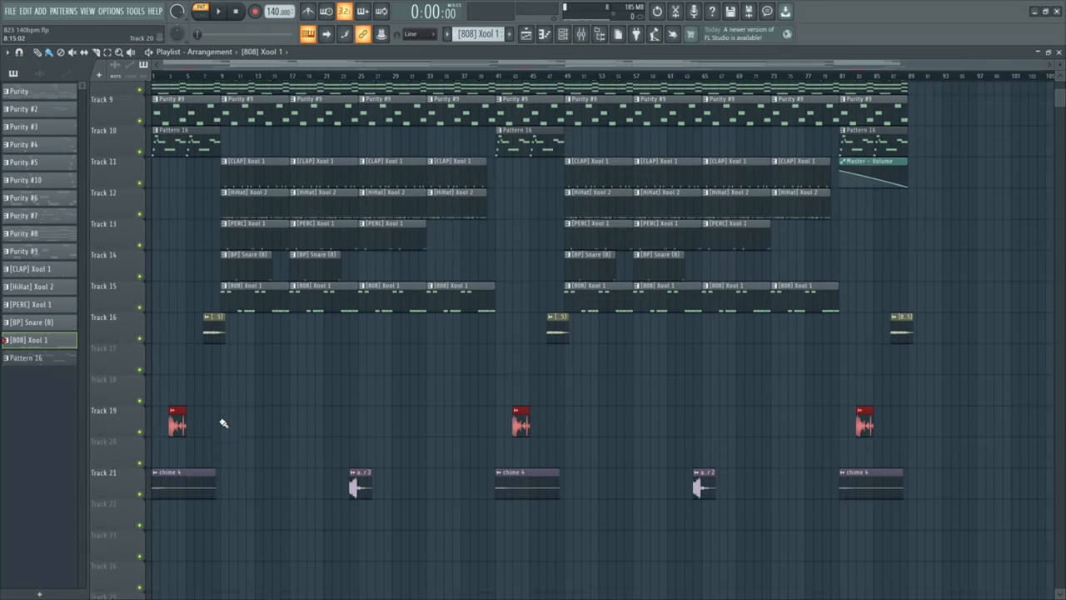
pyautogui.scroll(3)
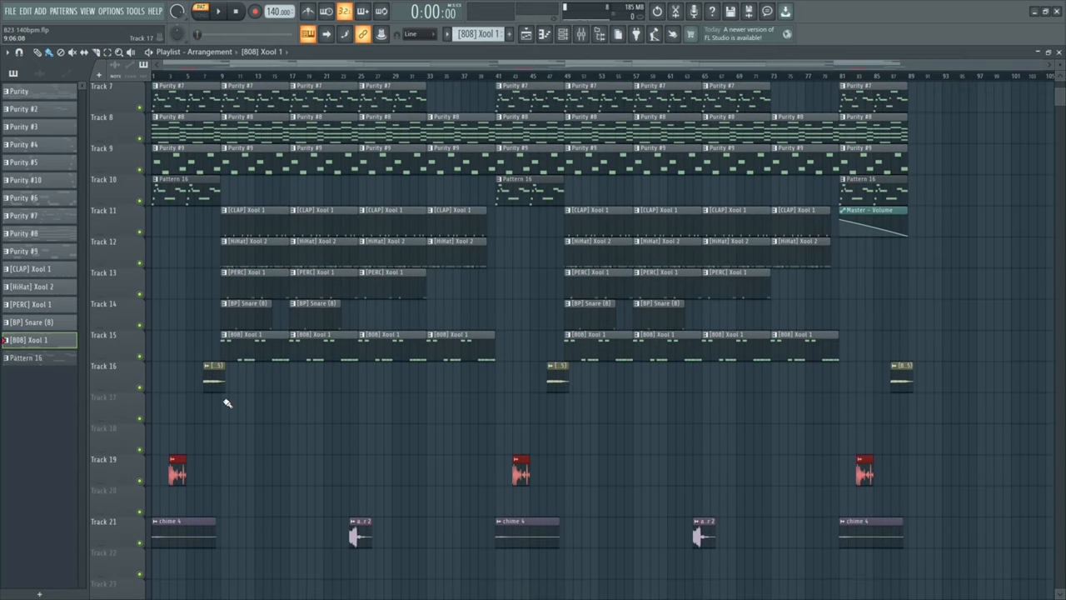
pyautogui.moveTo(265, 423)
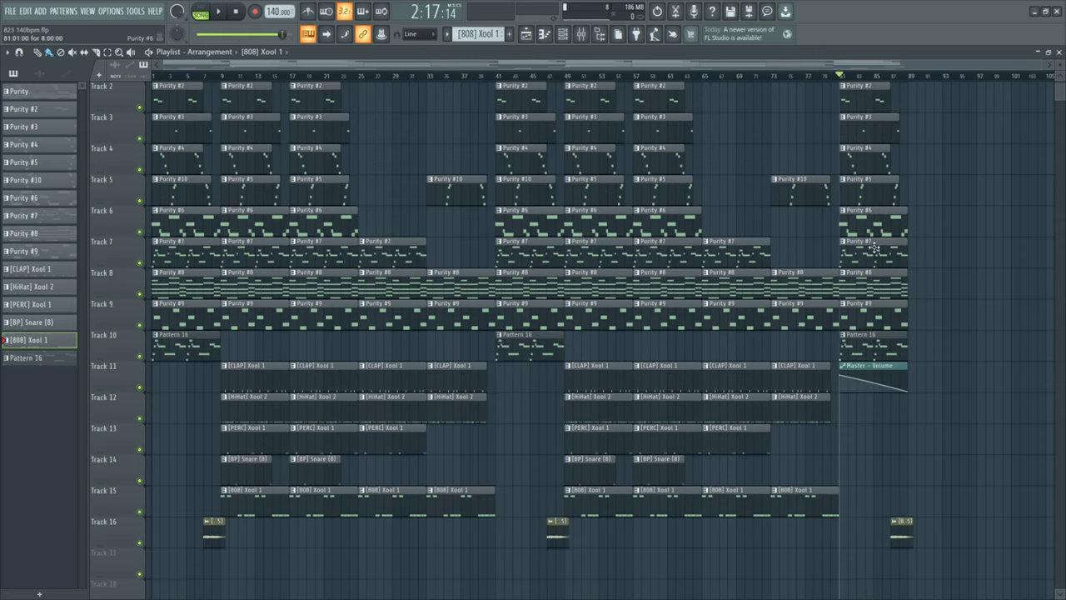
# Create an automation clip for the Mixer's Master volume fader
pyautogui.scroll(-3)
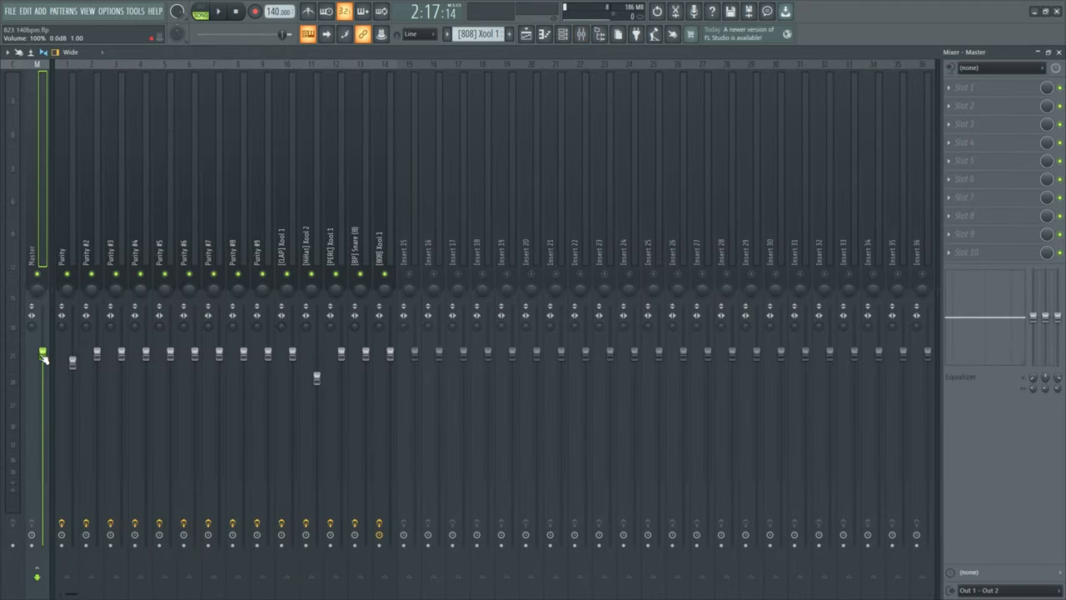
pyautogui.rightClick(43, 353)
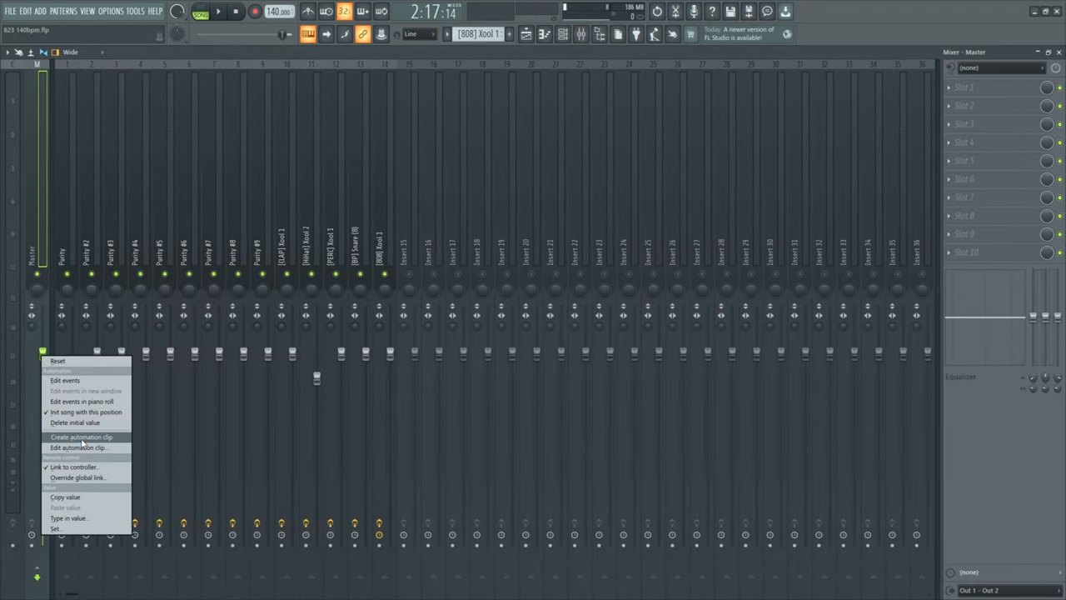
pyautogui.click(80, 437)
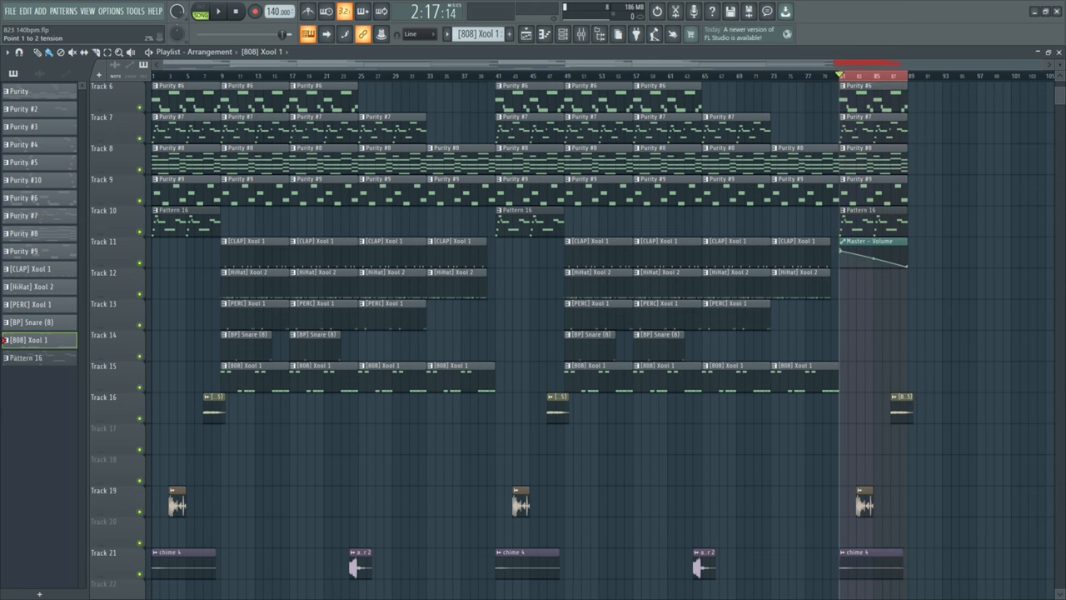